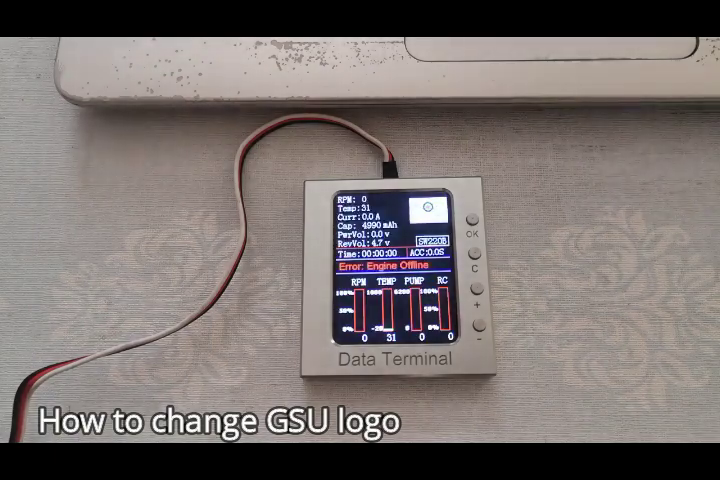
{"action": "left_click", "coordinate": [472, 227]}
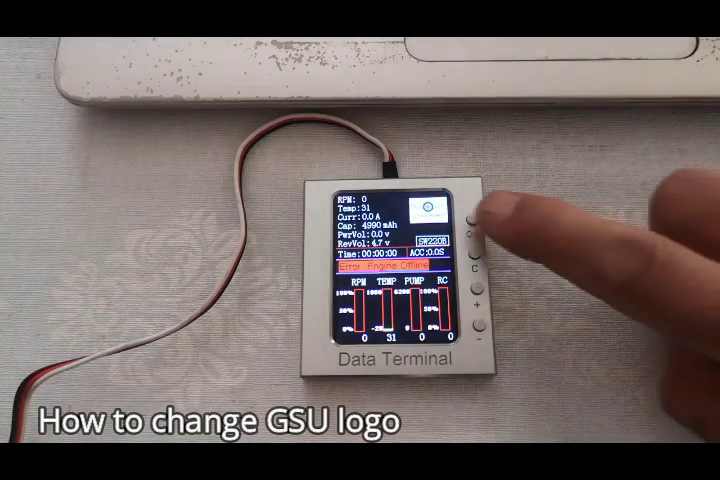